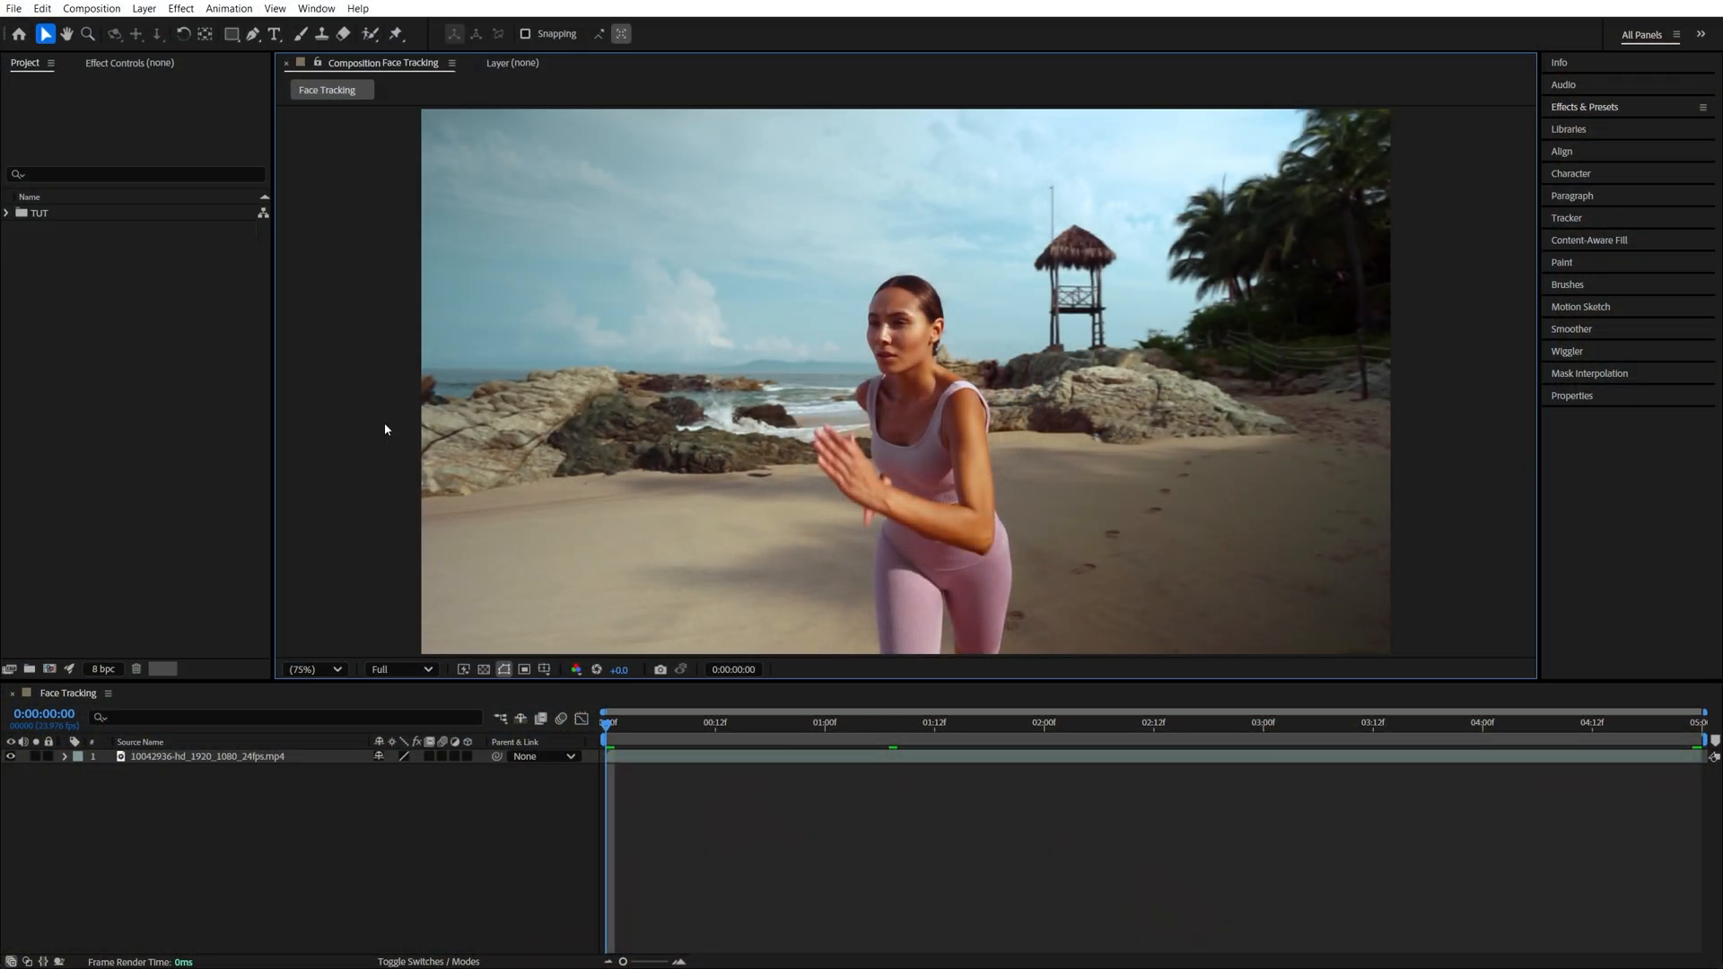
- Show the Tracker panel from the Window menu and select the beach footage layer
{"action": "left_click", "coordinate": [316, 9]}
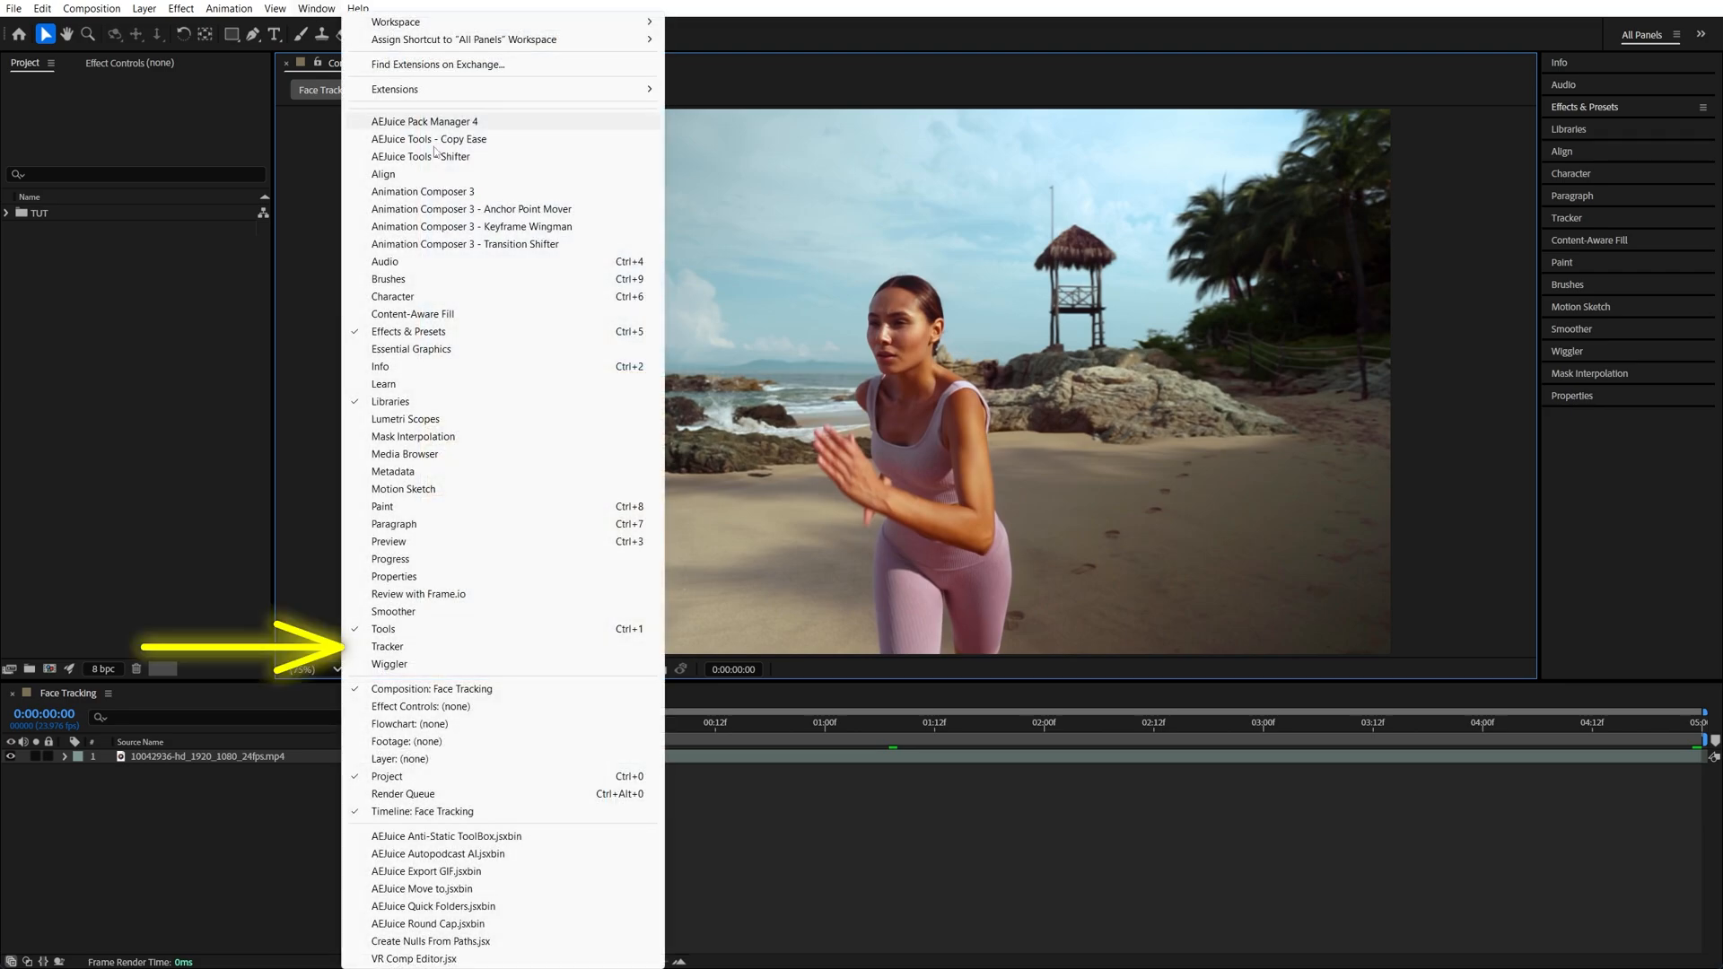
{"action": "left_click", "coordinate": [388, 647]}
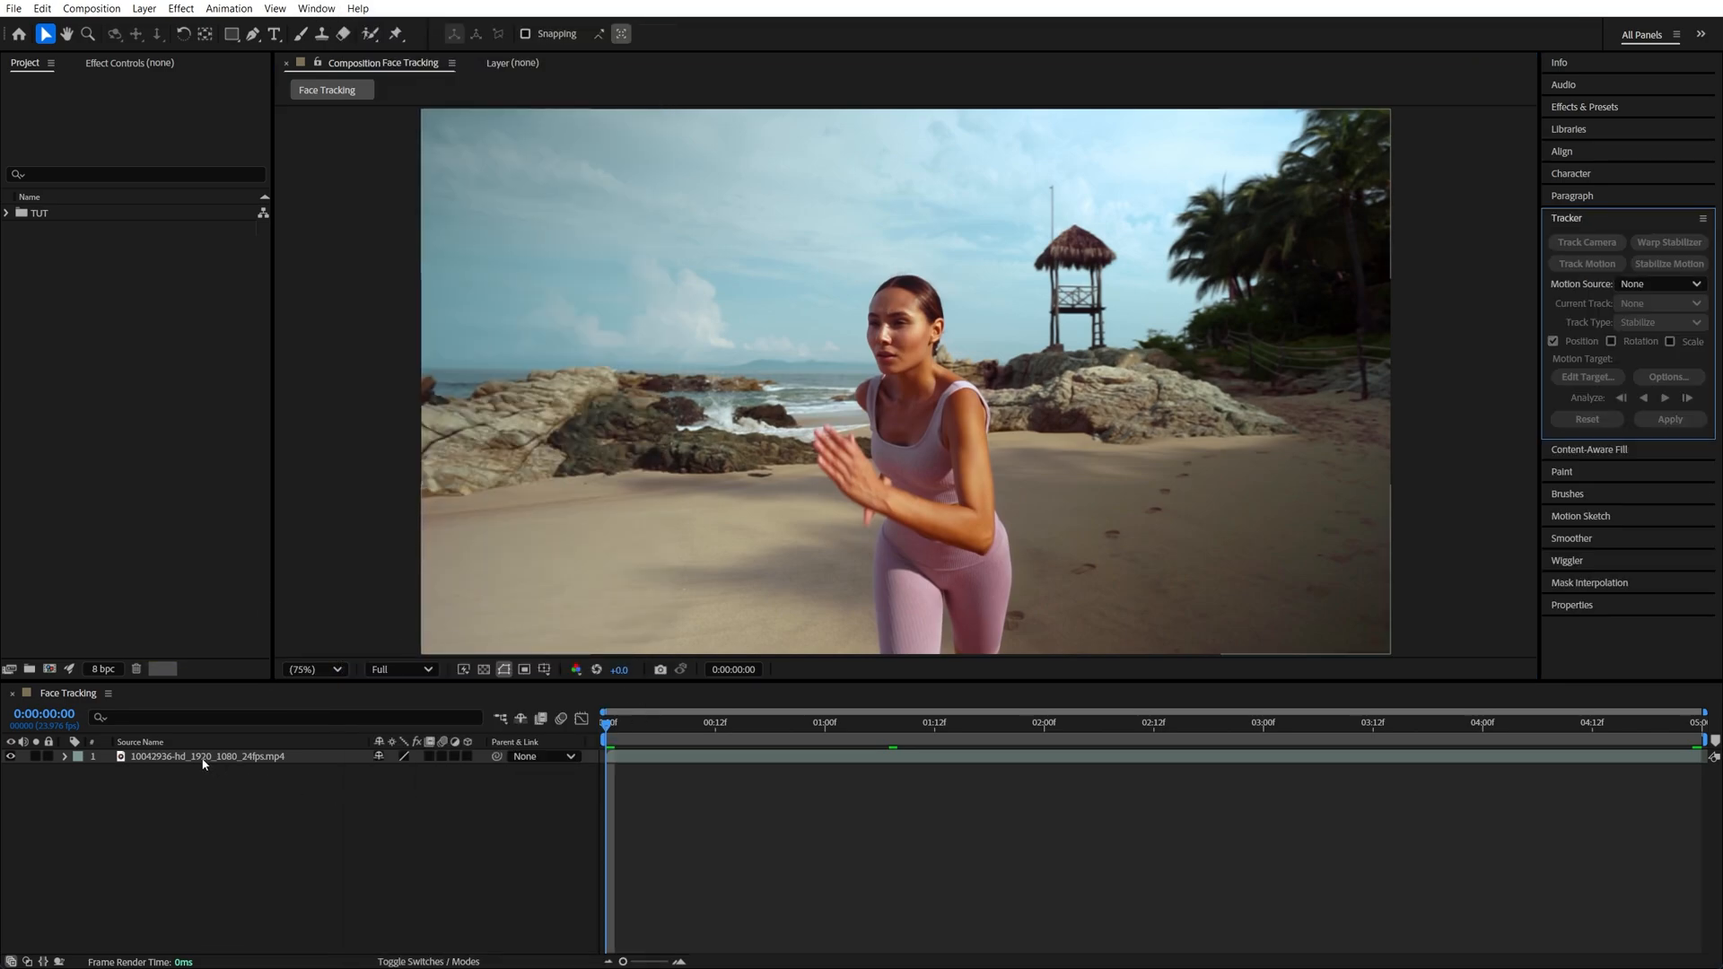
{"action": "left_click", "coordinate": [206, 755]}
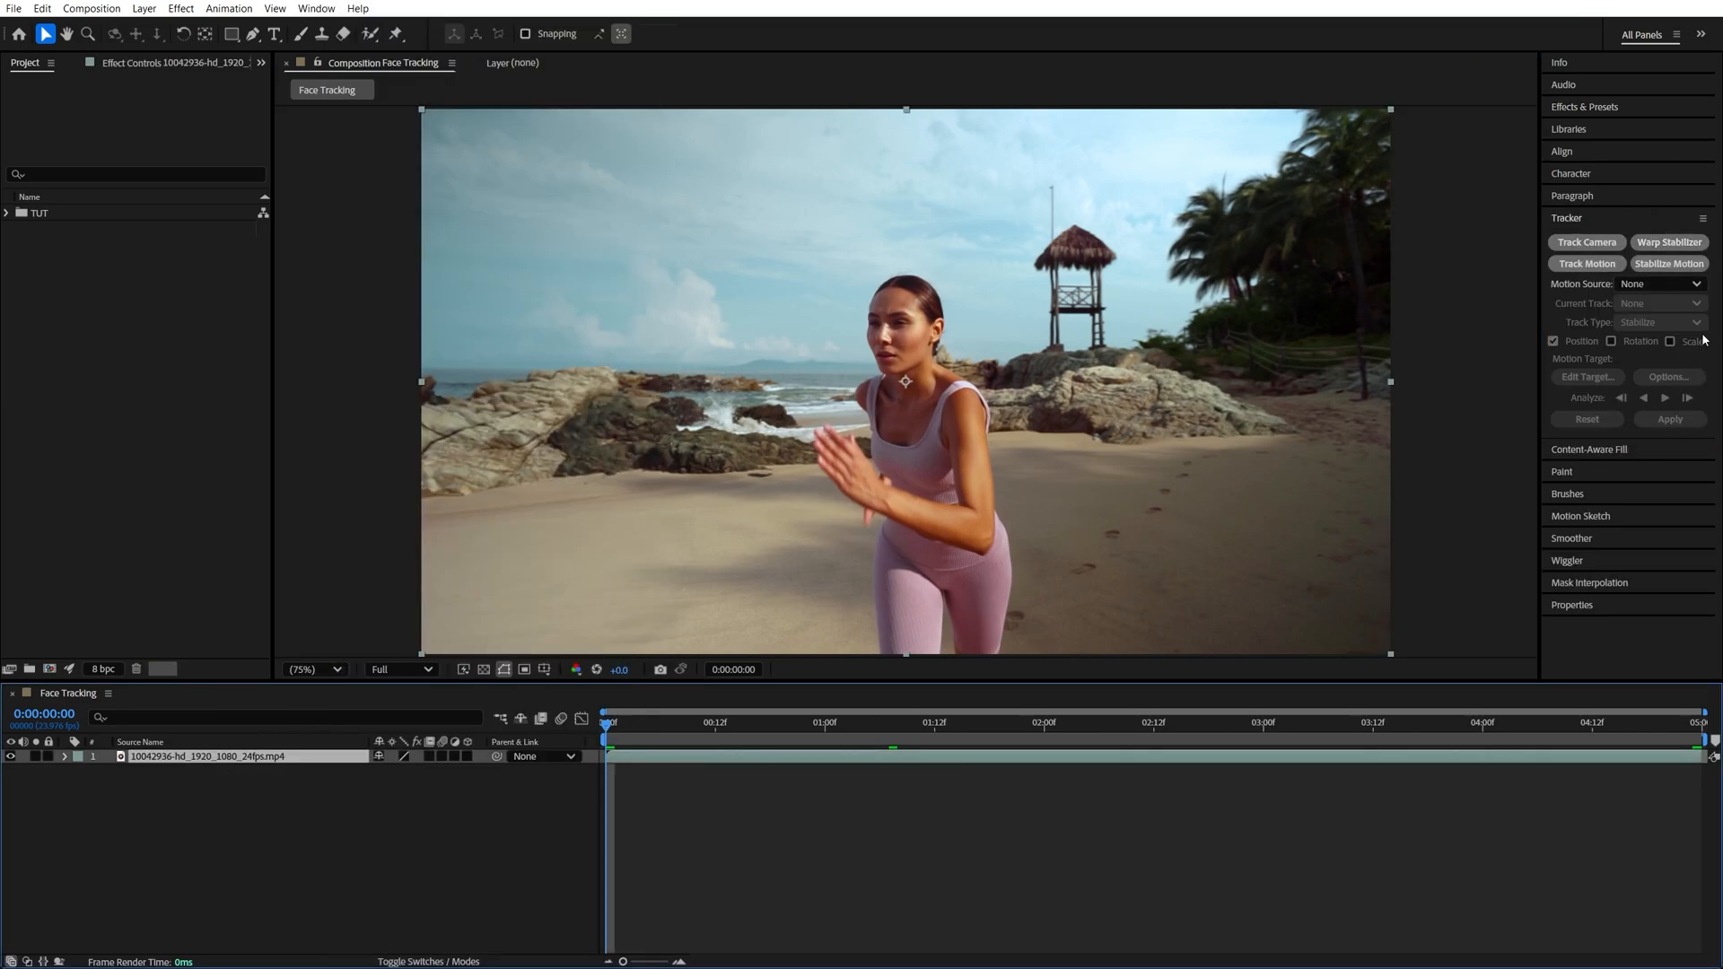
- Start Stabilize Motion on the footage, creating Track Point 1 for the woman's face
{"action": "left_click", "coordinate": [1585, 264]}
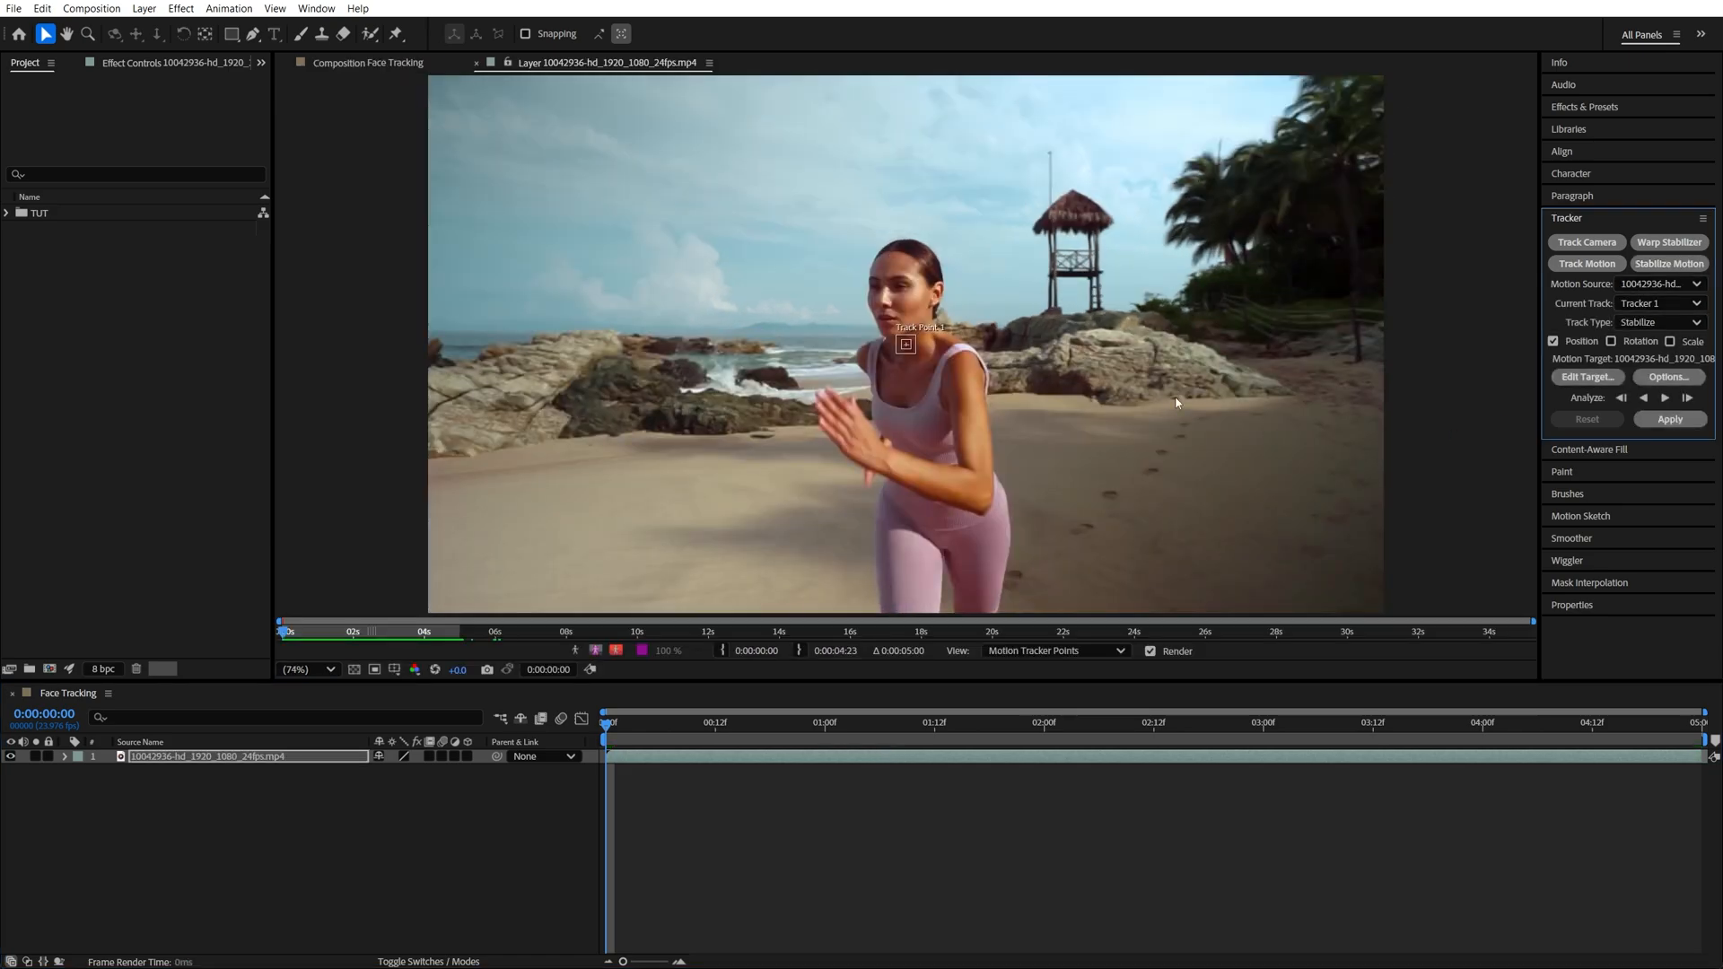
{"action": "mouse_move", "coordinate": [870, 320]}
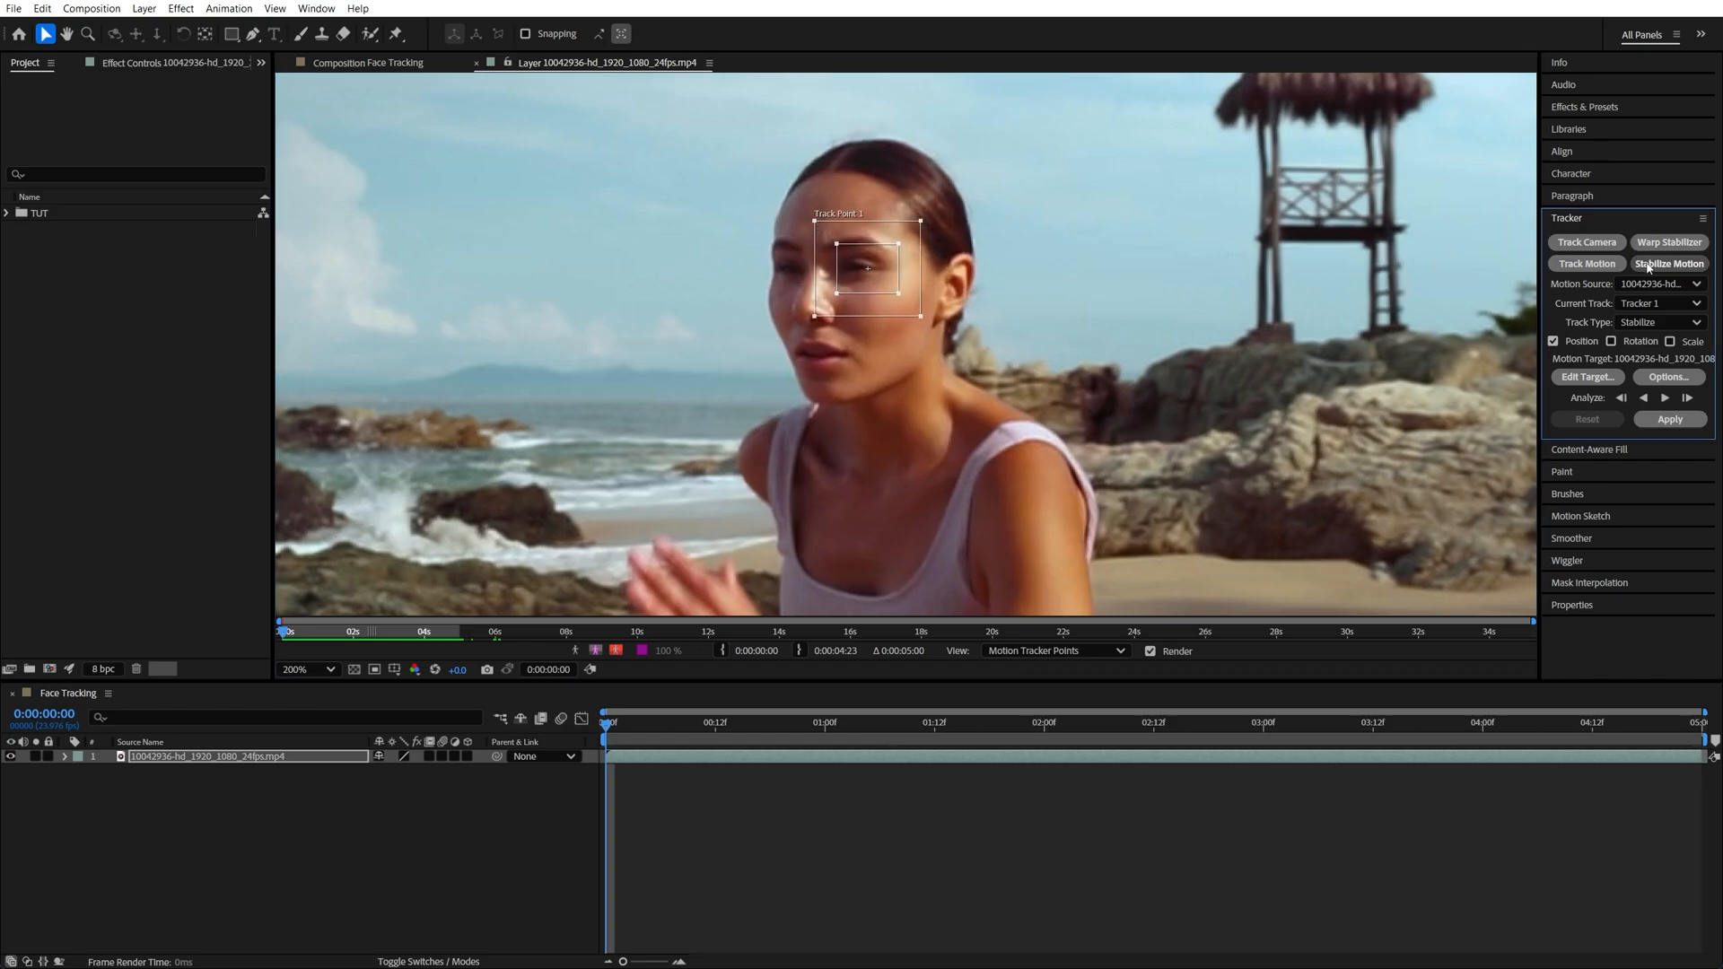
- Analyze Track Point 1 forward through the clip along the woman's face
{"action": "left_click", "coordinate": [1662, 399]}
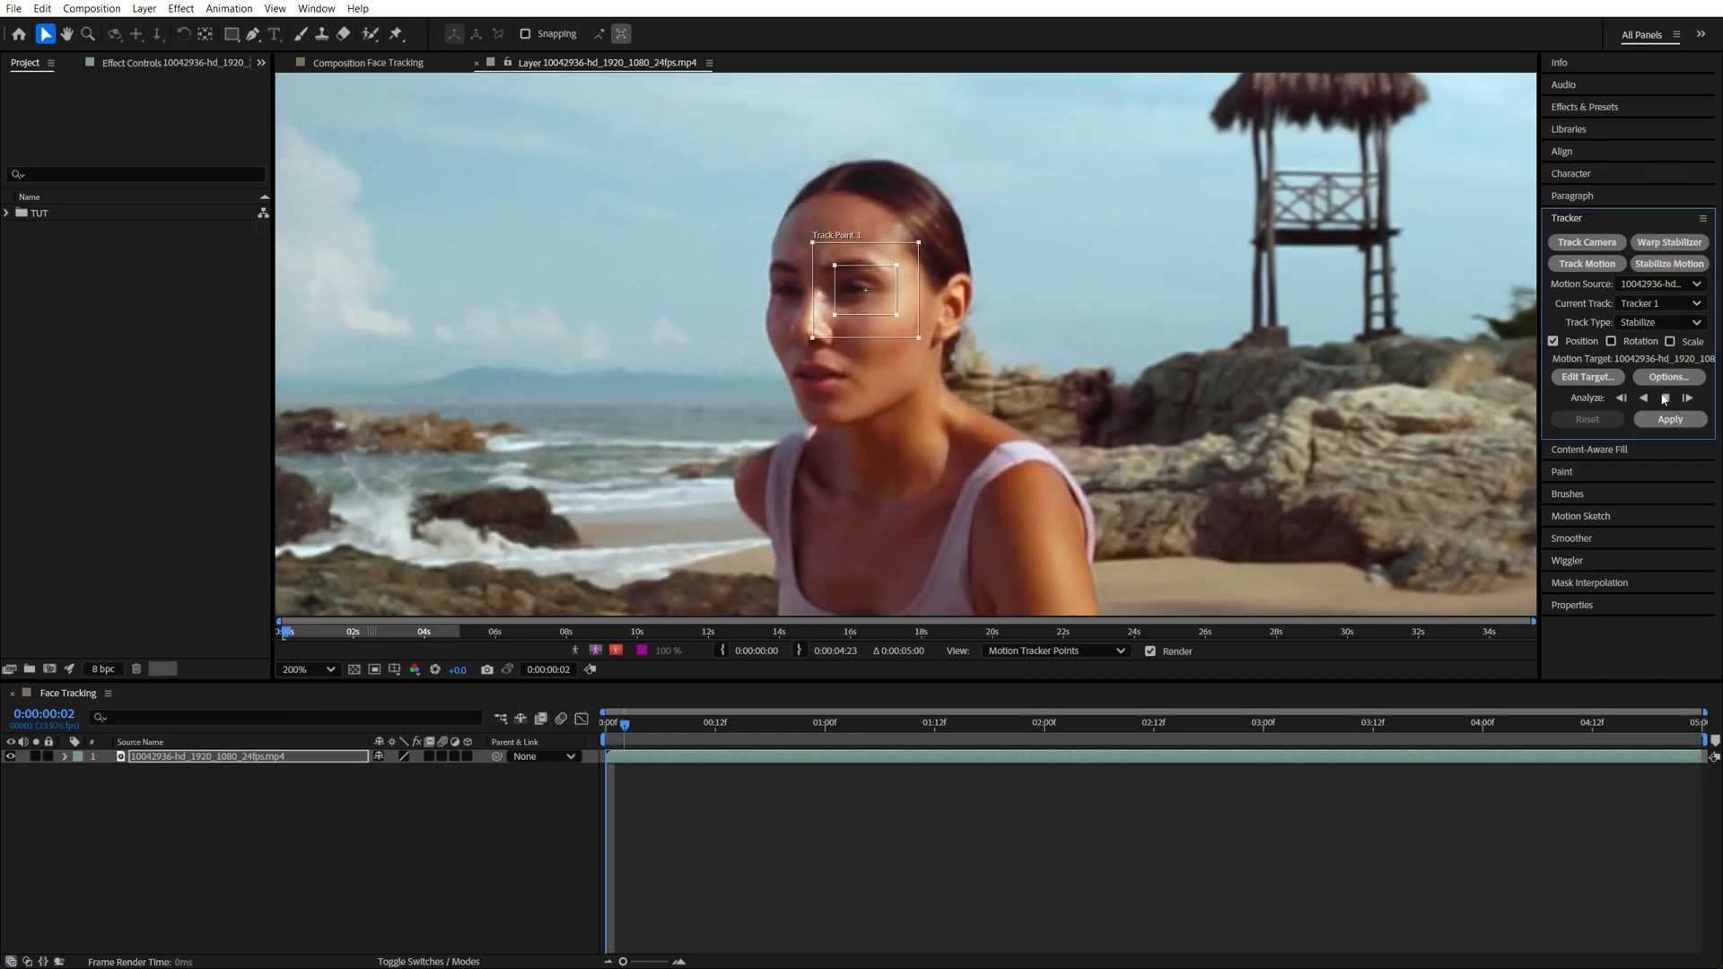
{"action": "left_click", "coordinate": [1662, 399]}
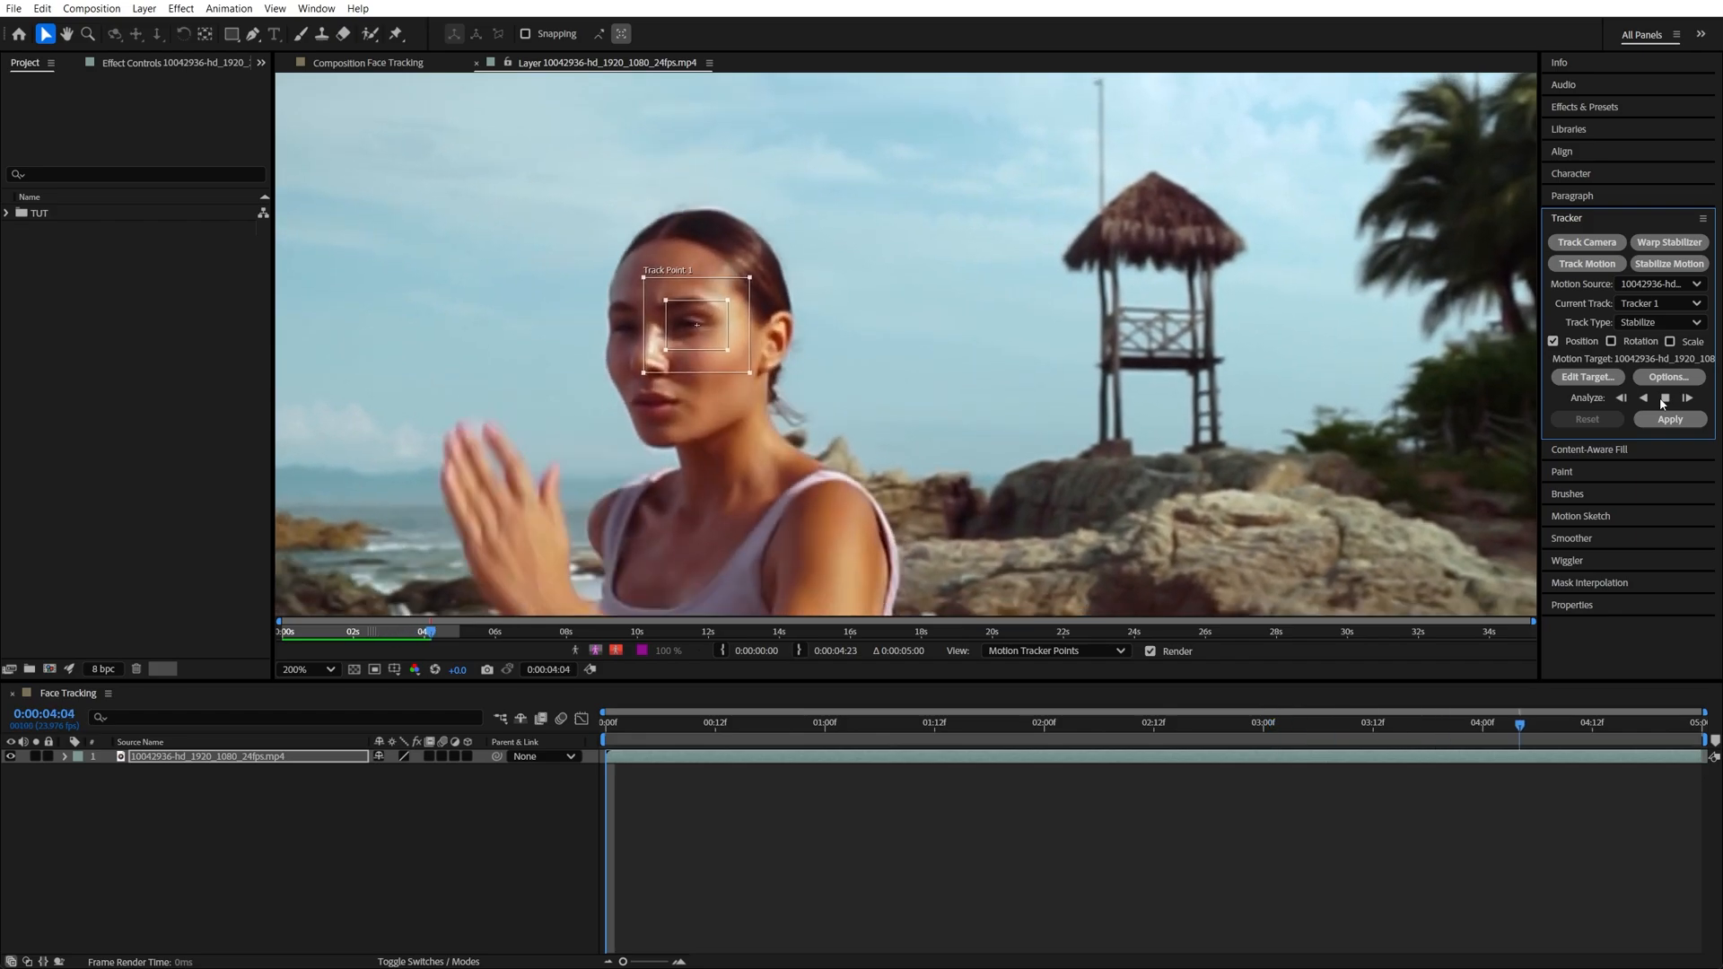
{"action": "left_click", "coordinate": [1665, 398]}
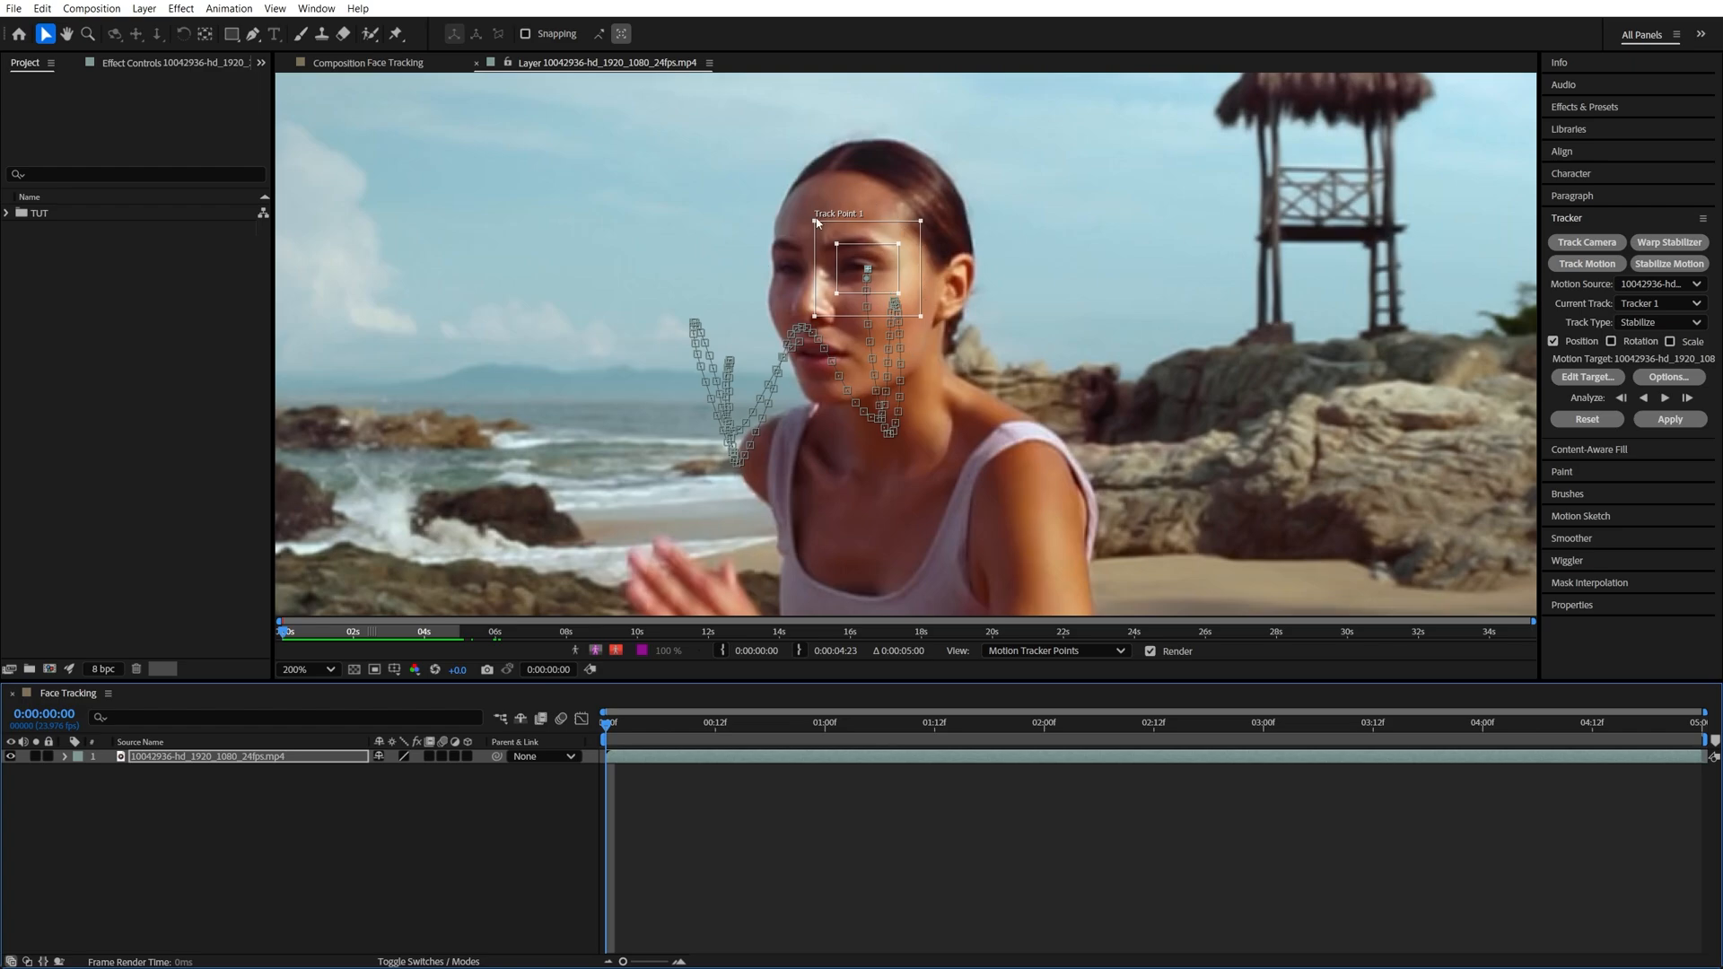
{"action": "mouse_move", "coordinate": [983, 438]}
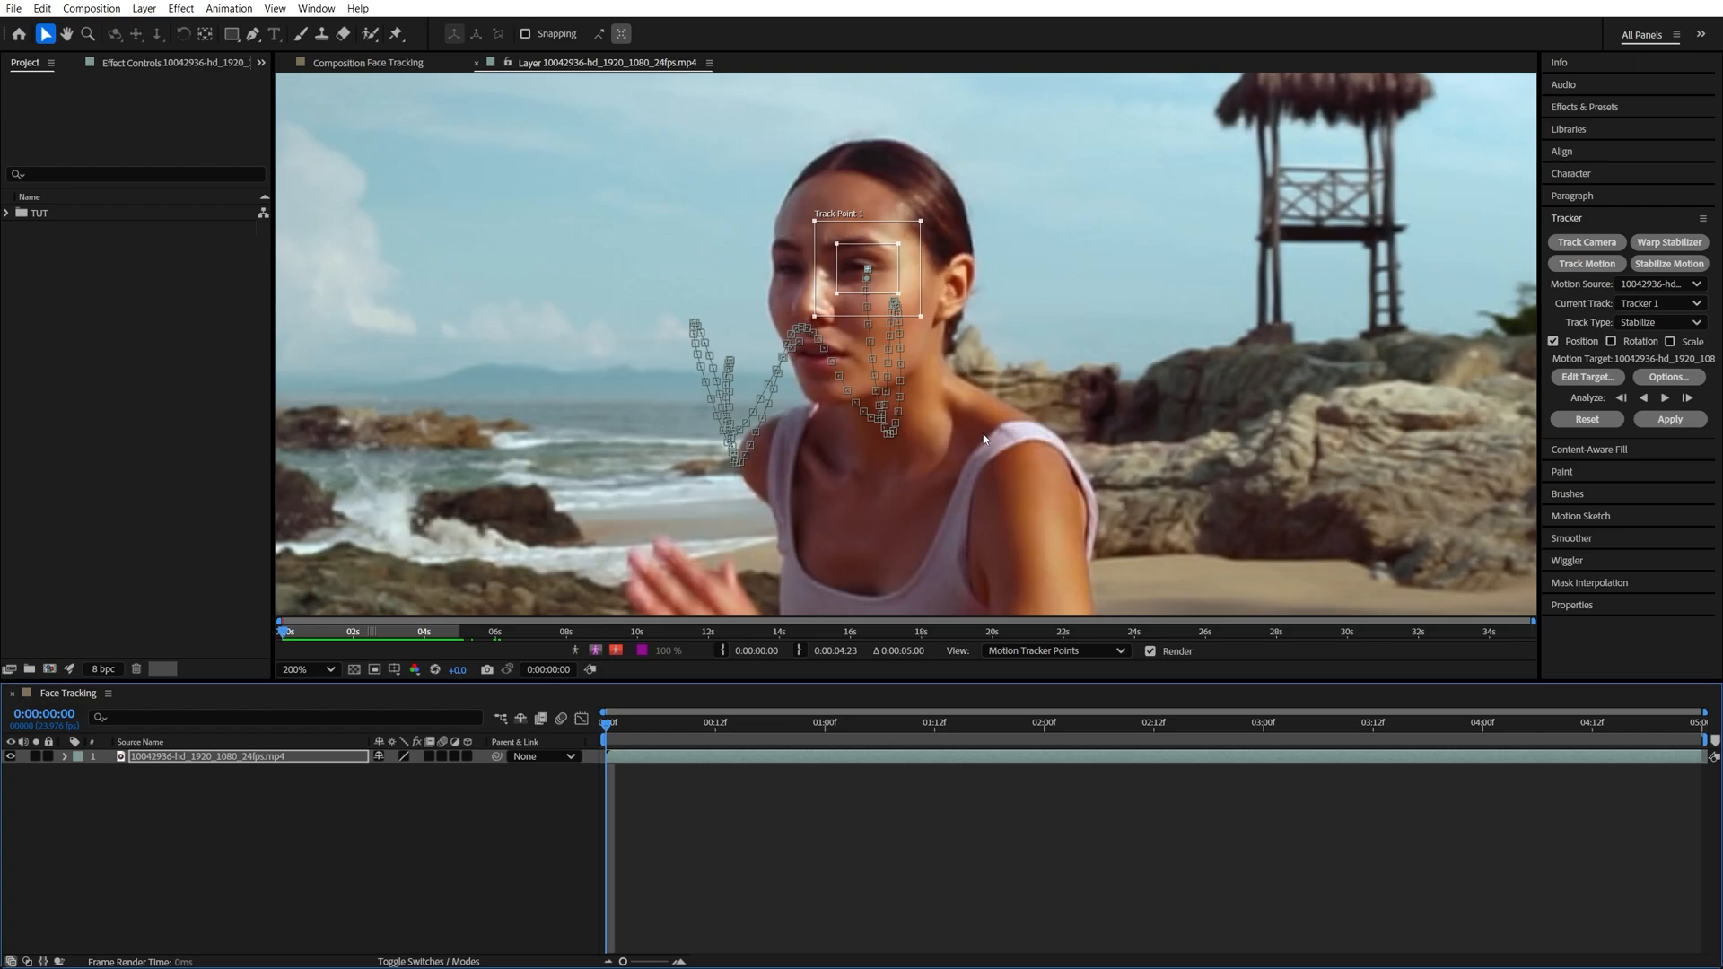
- Apply the tracking data to the layer in X and Y dimensions
{"action": "left_click", "coordinate": [1667, 418]}
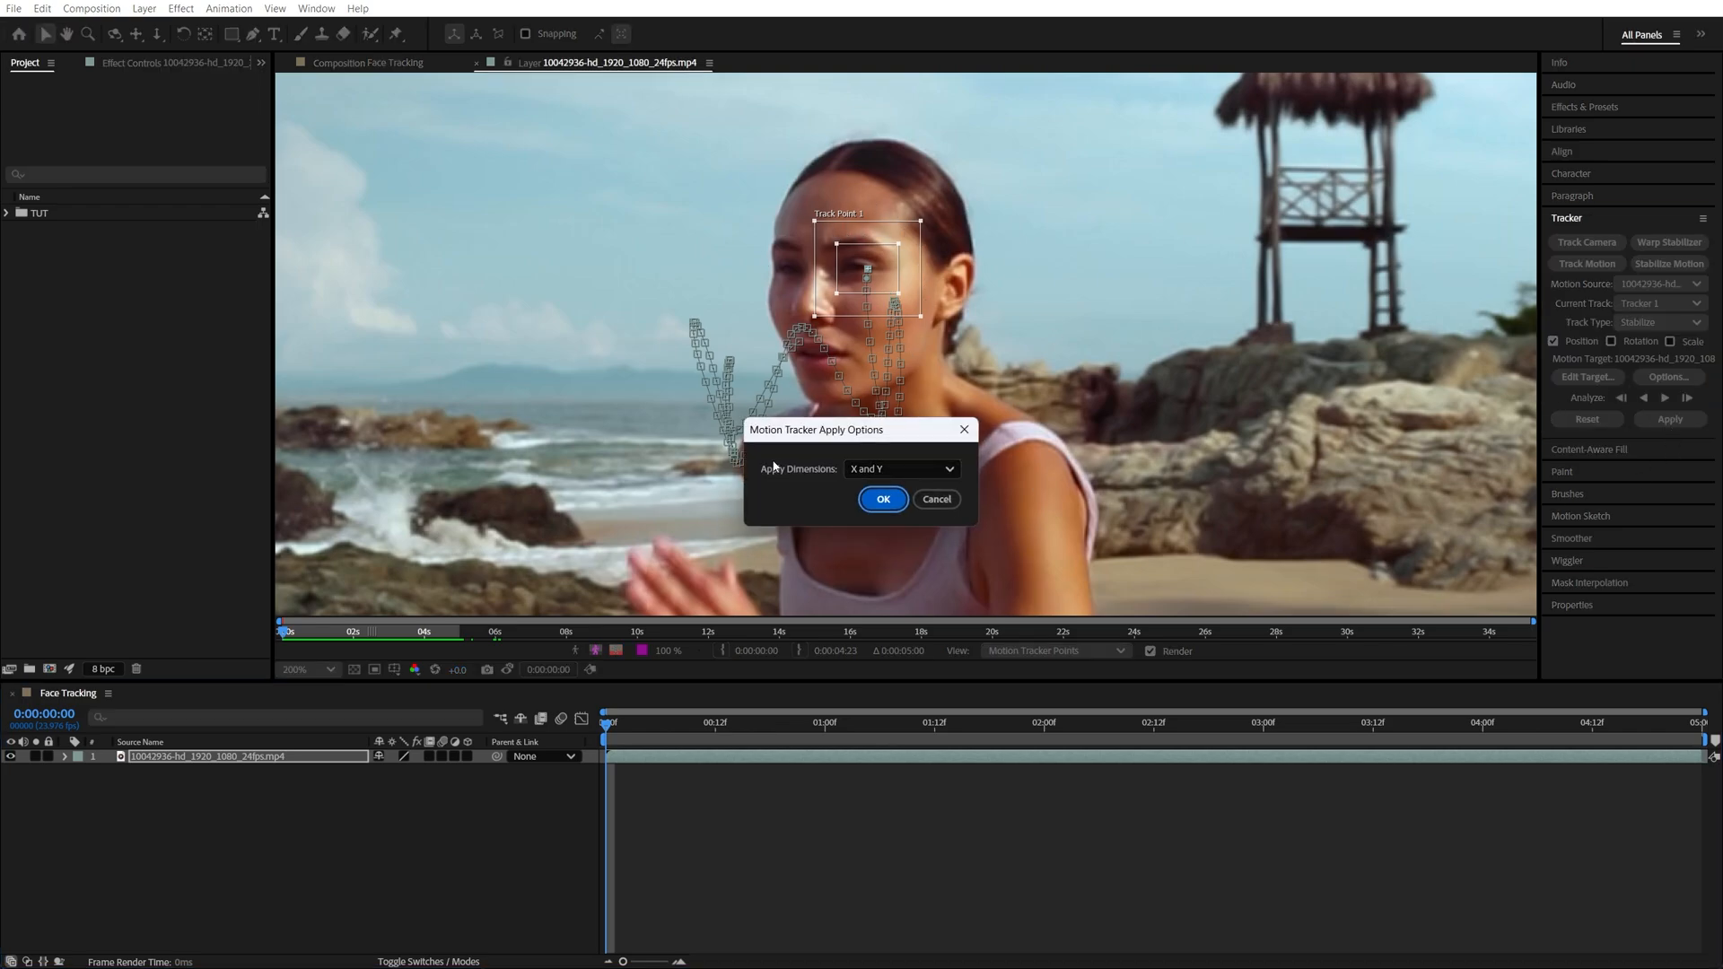
{"action": "left_click", "coordinate": [883, 499]}
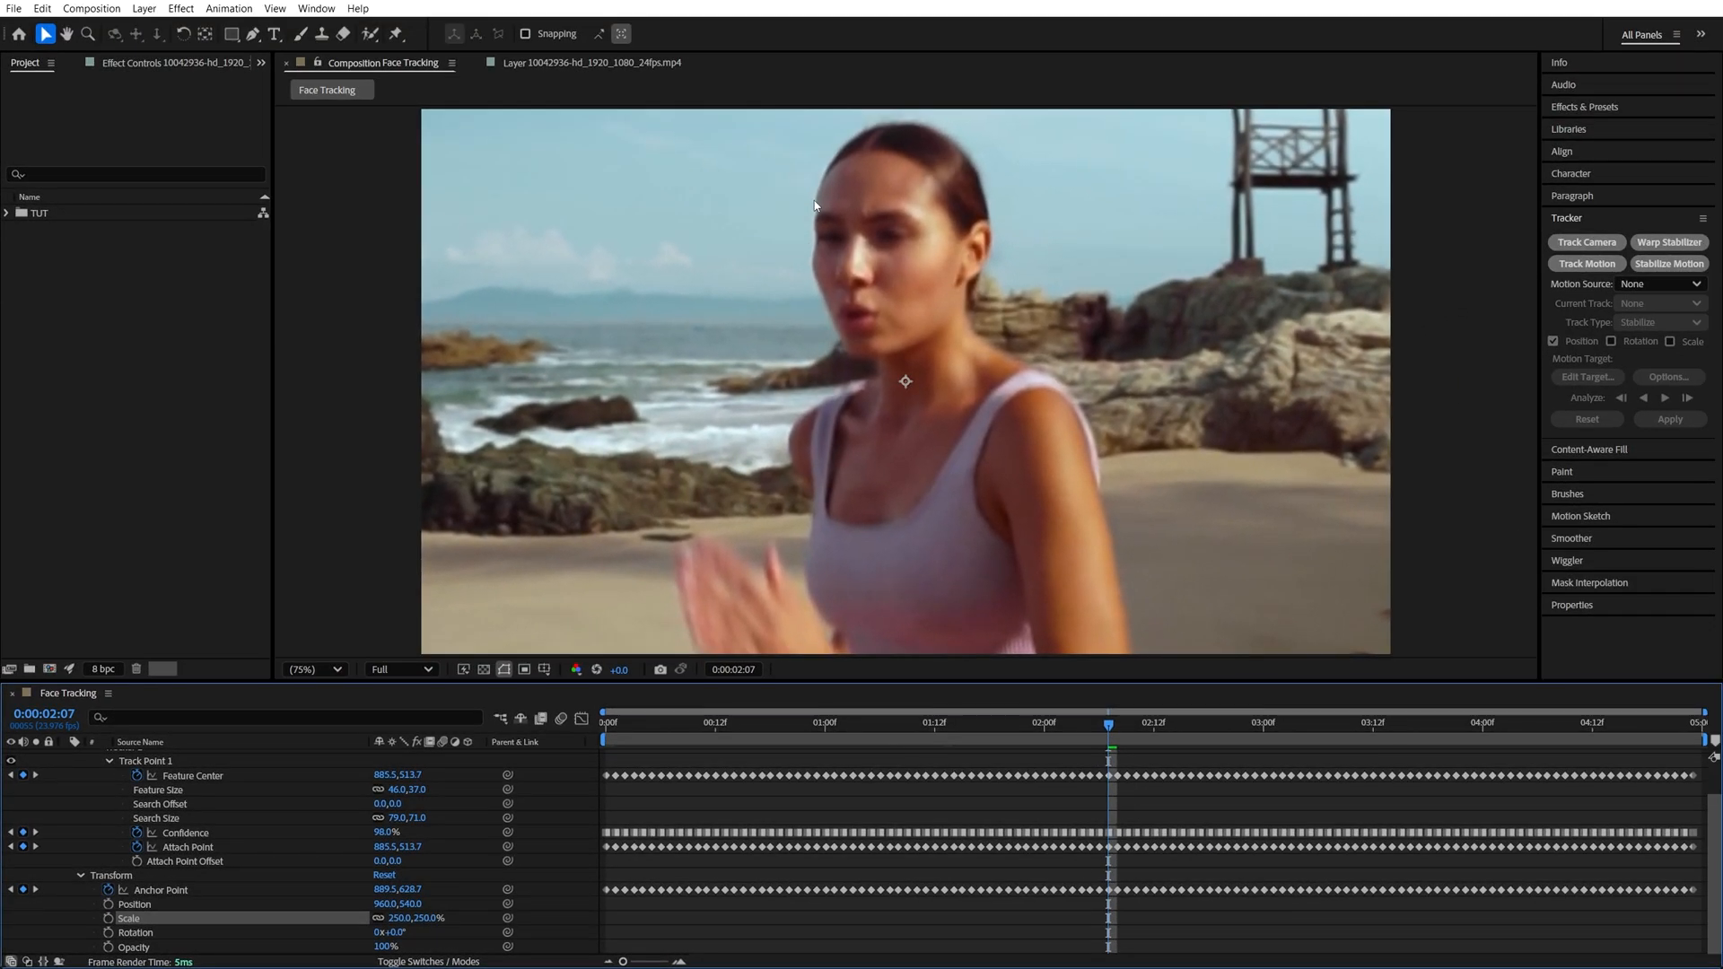
- Reposition the layer with title/action safe guides so her face sits centred
{"action": "left_click_drag", "start_coordinate": [906, 380], "coordinate": [913, 474]}
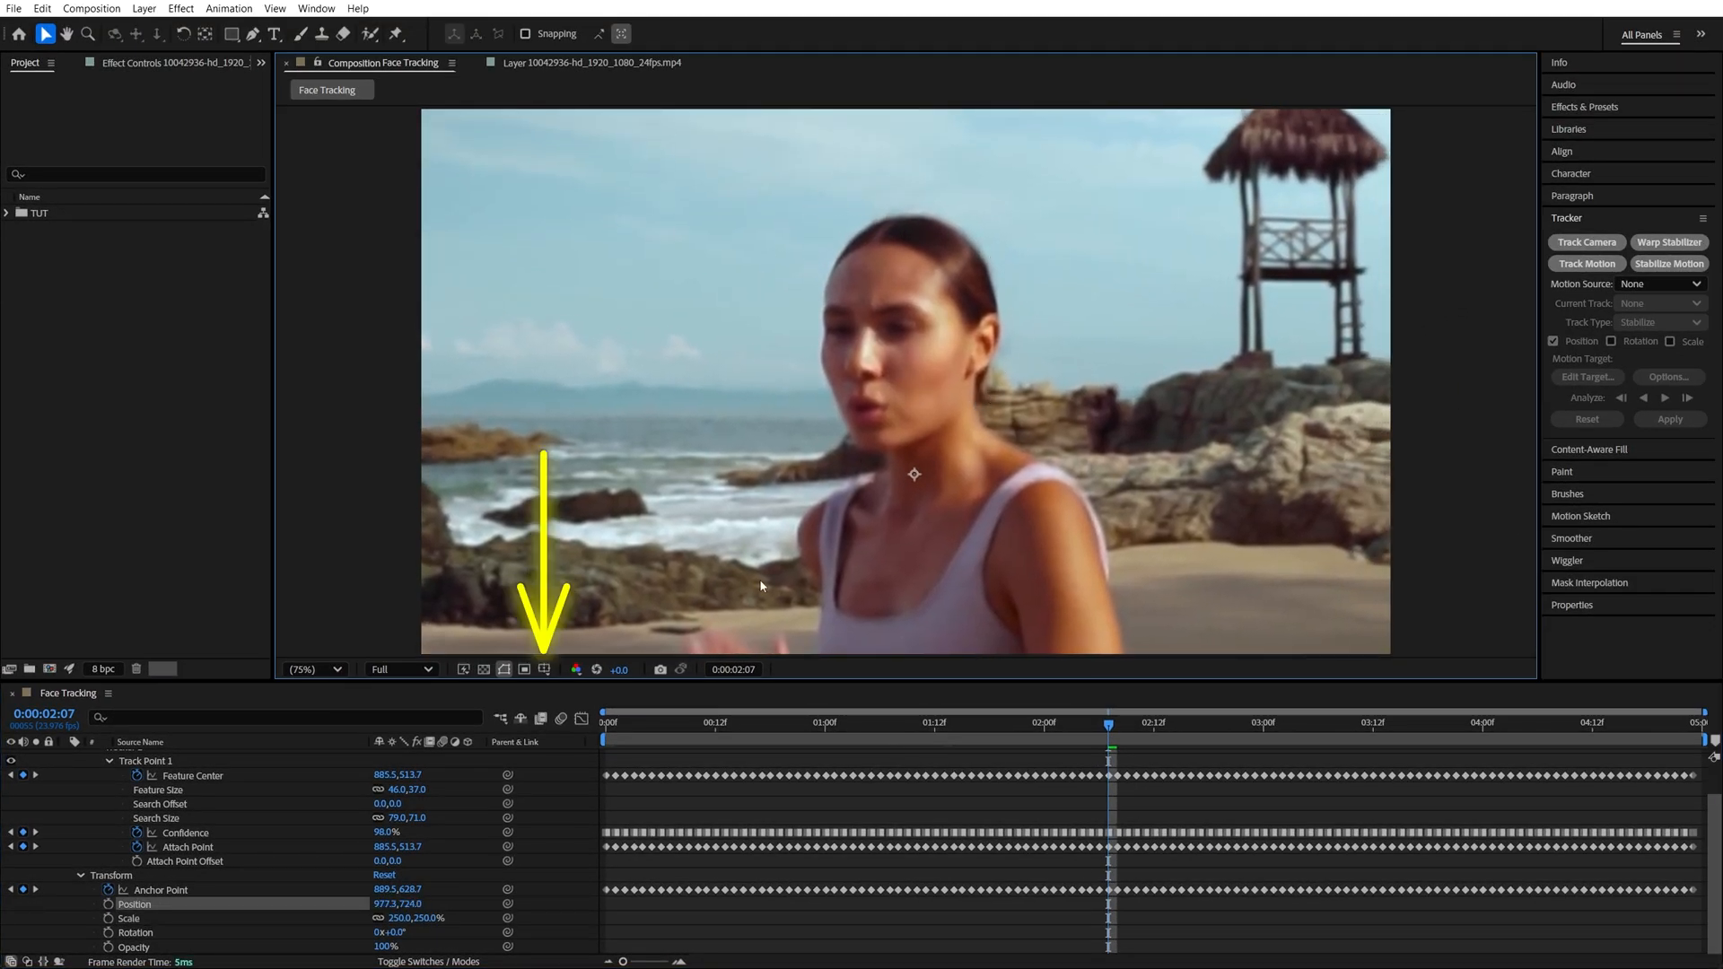
{"action": "left_click", "coordinate": [524, 670]}
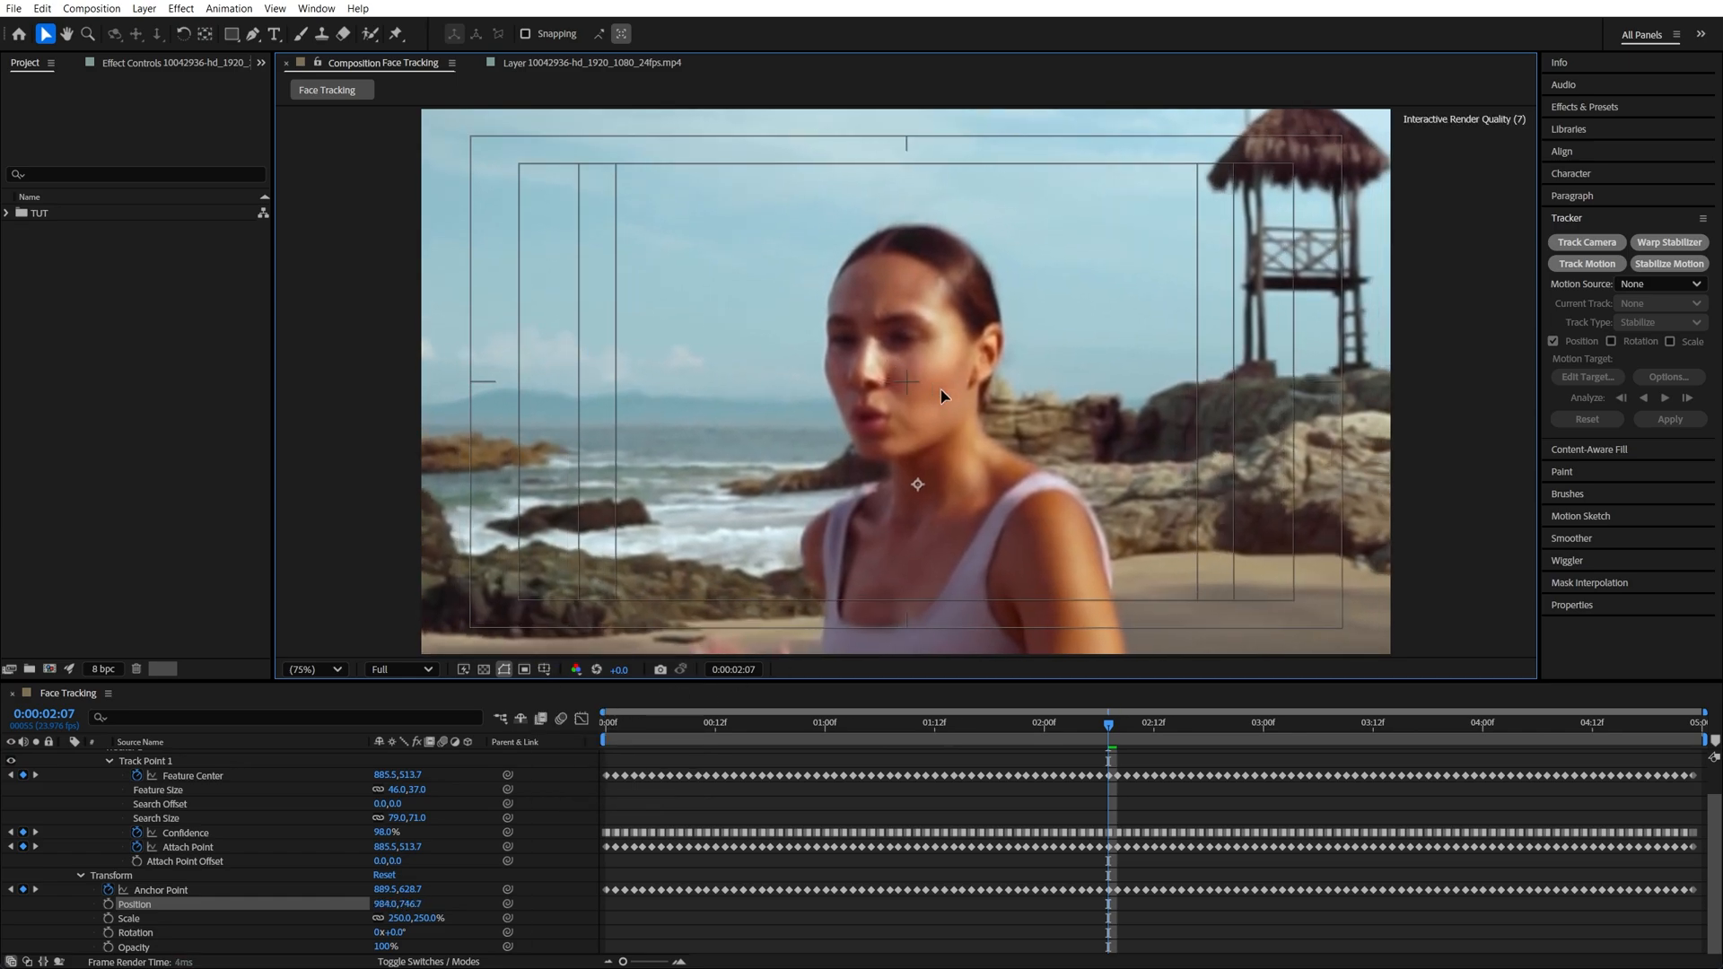
{"action": "left_click", "coordinate": [603, 721]}
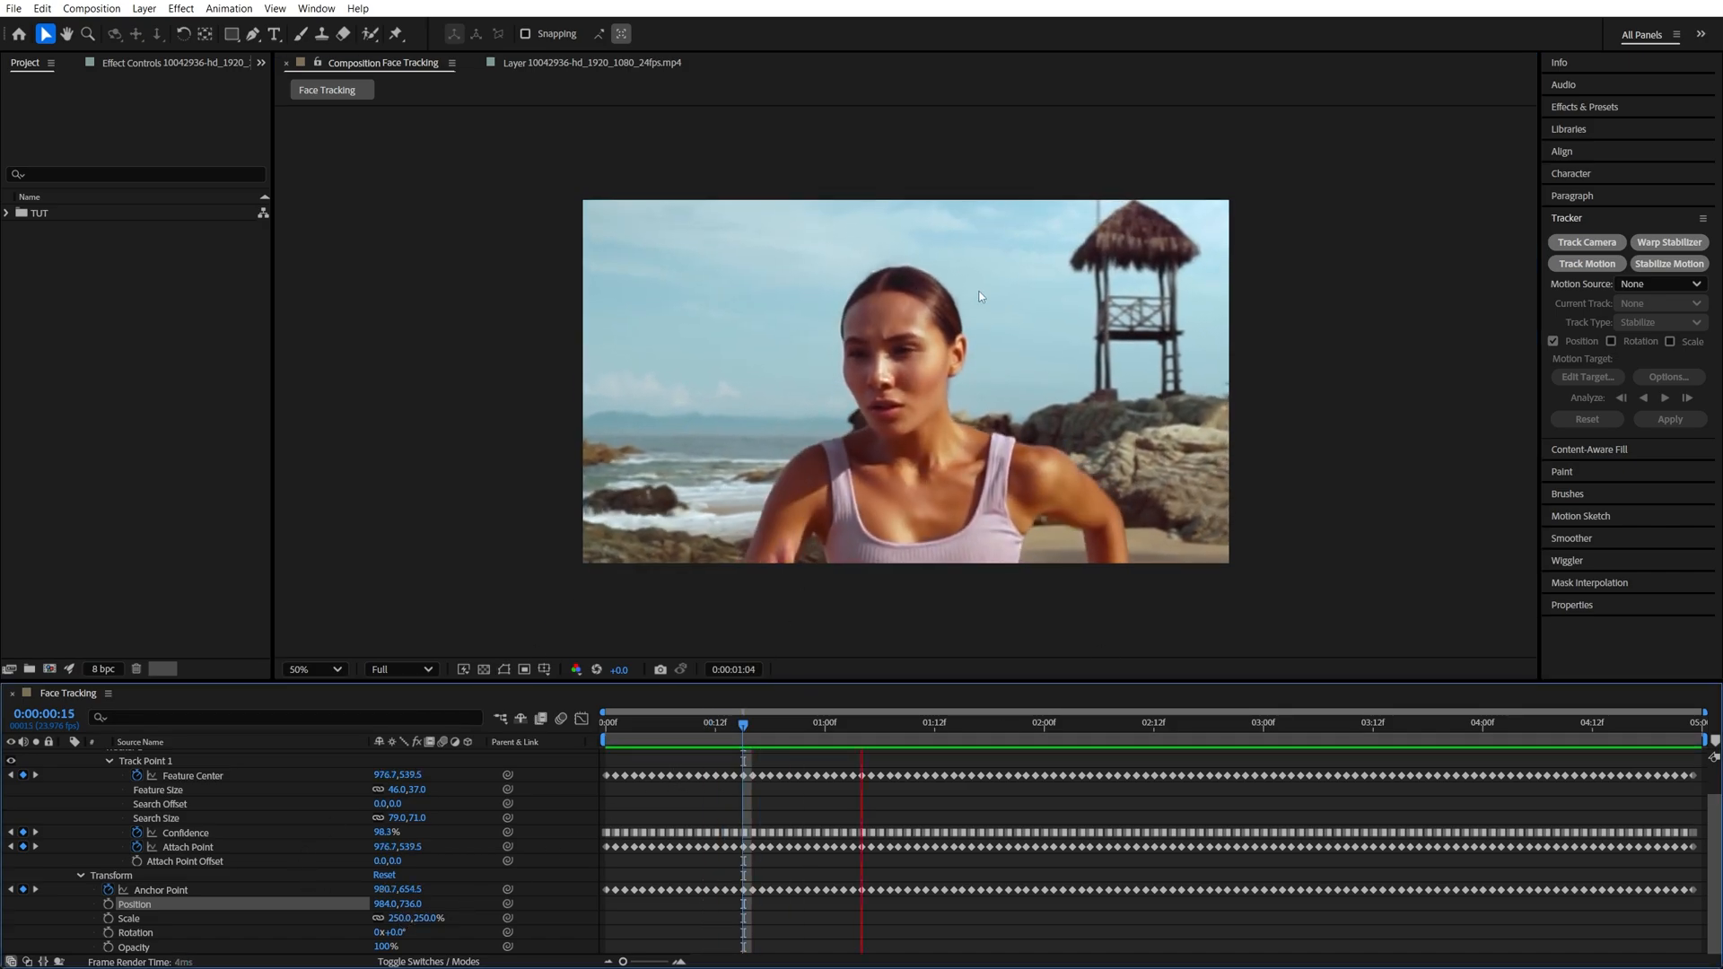
- Show the Composition Settings Advanced motion blur options: 90° shutter angle, 16 samples
{"action": "left_click", "coordinate": [1160, 722]}
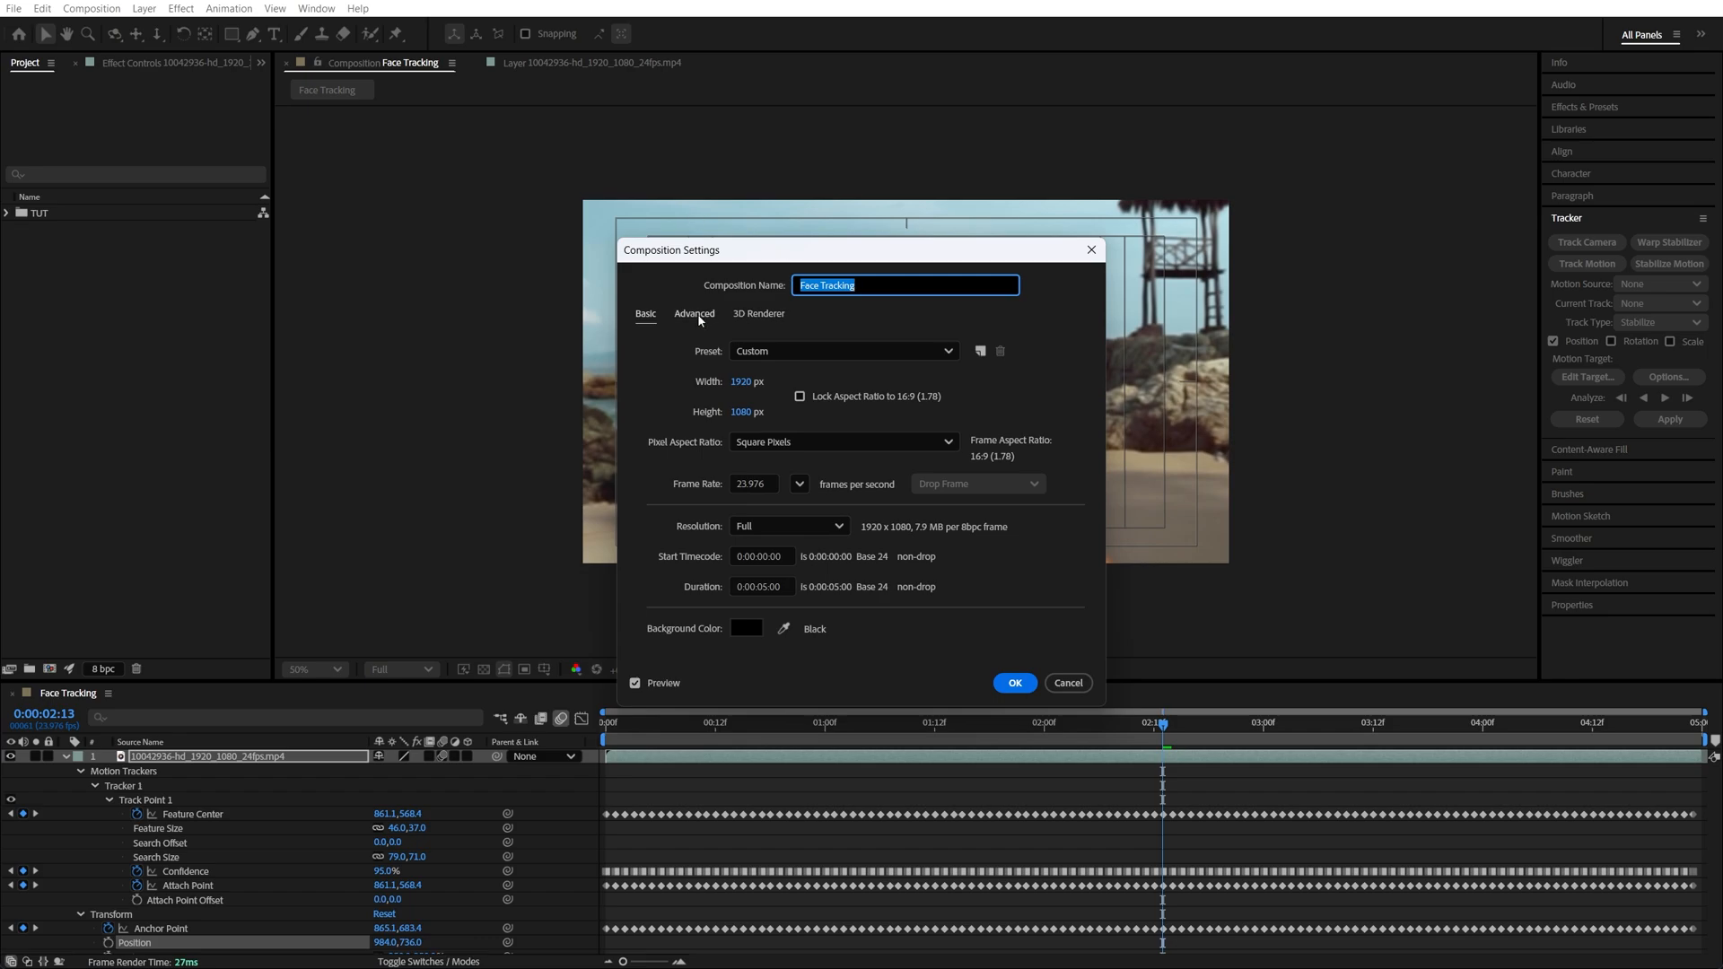
{"action": "left_click", "coordinate": [692, 312]}
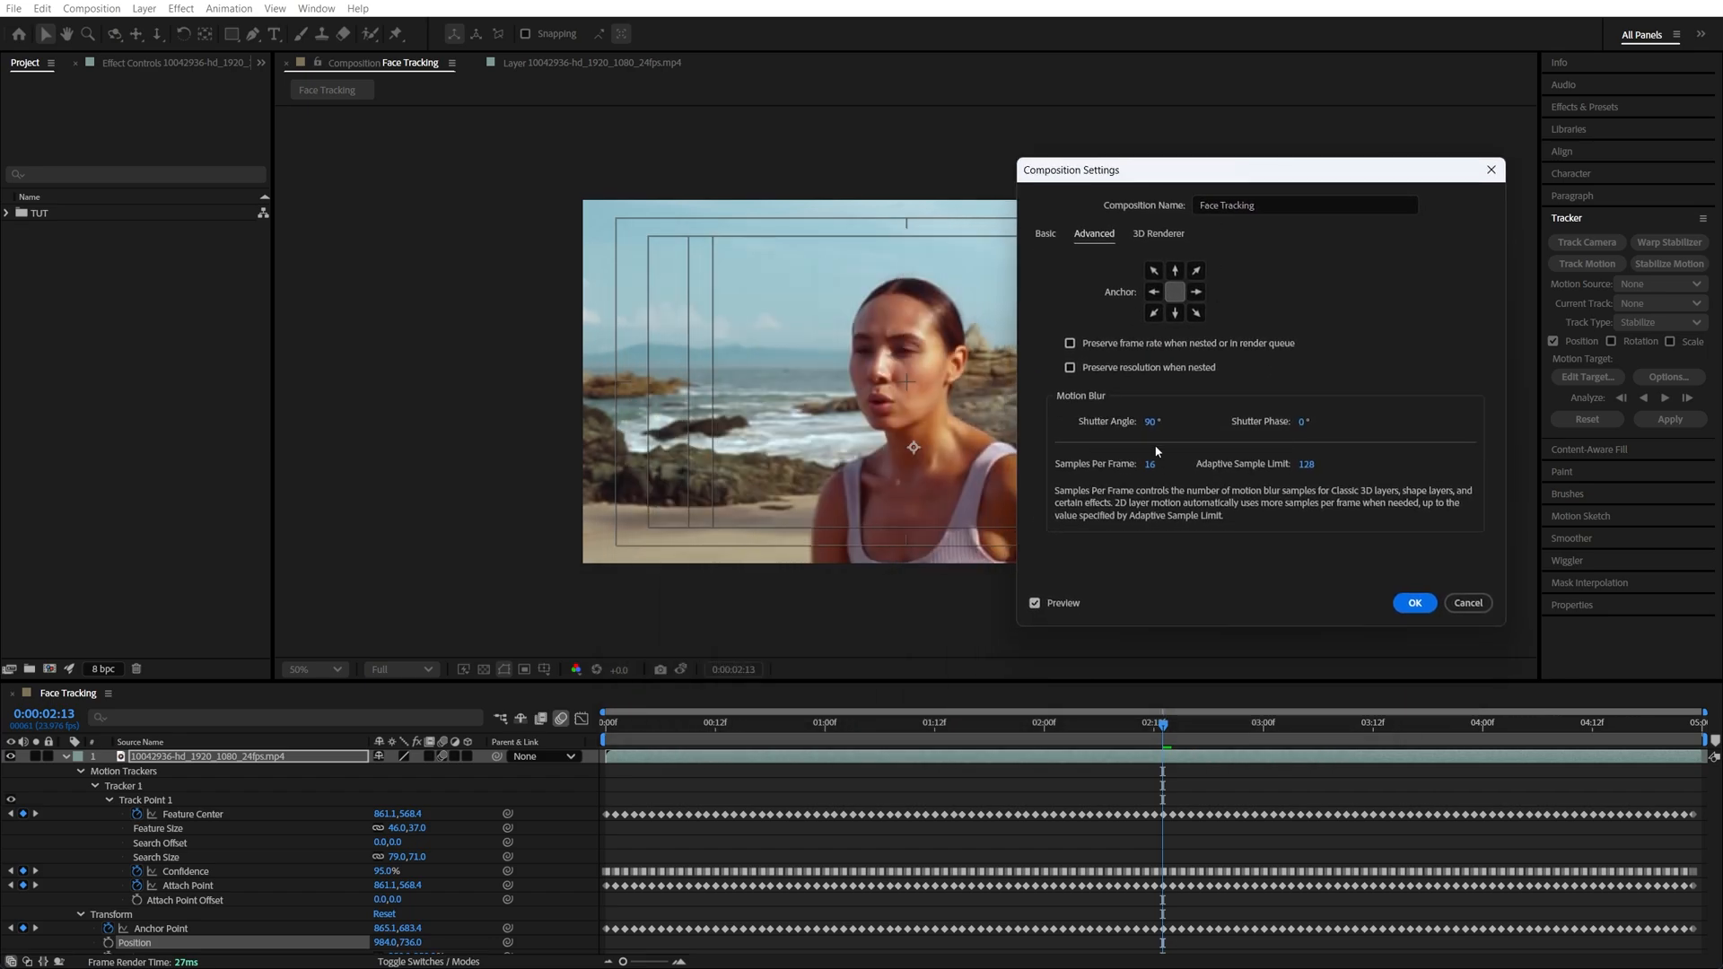